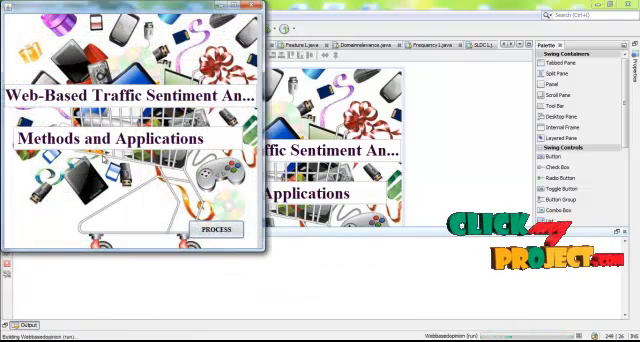
- Start PROCESS and load the Canon G3 review file, confirming 'Loaded Successfully'
click(212, 230)
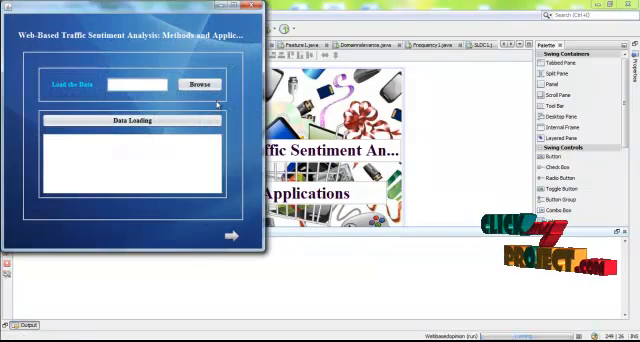
click(198, 84)
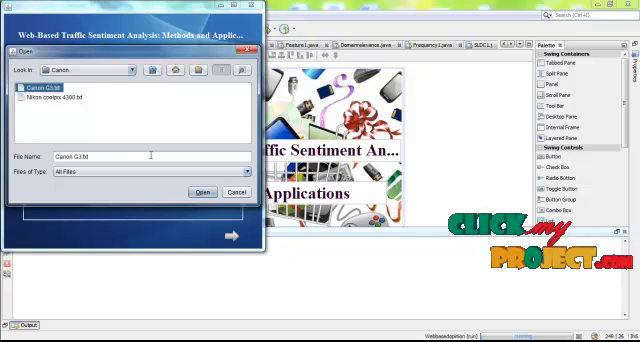
click(200, 192)
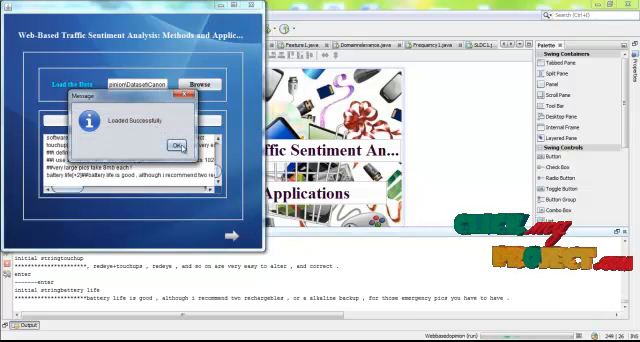
click(176, 146)
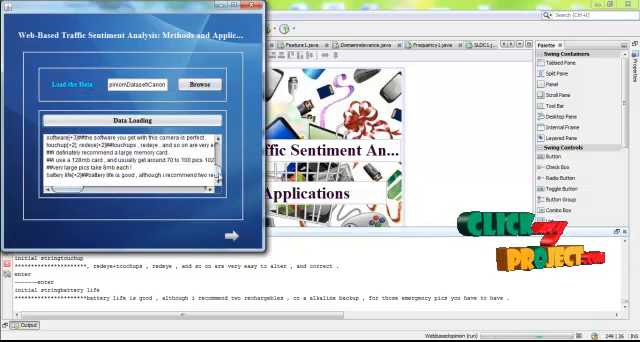
scroll(down, 3)
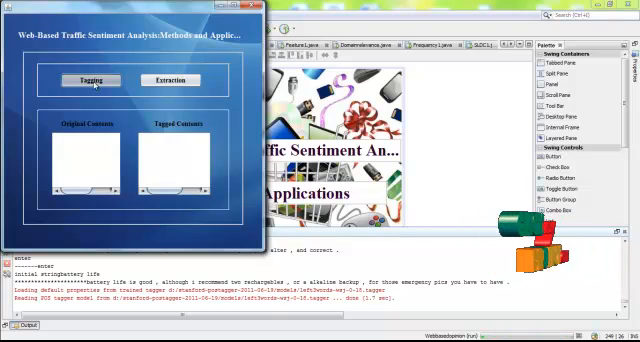
- Run Tagging on the reviews, then Extraction to pull out the feature words
click(88, 80)
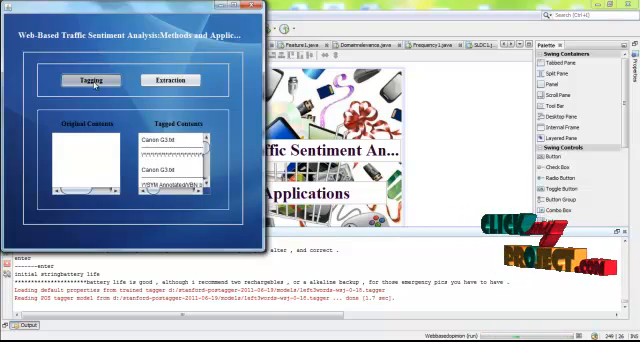
click(92, 80)
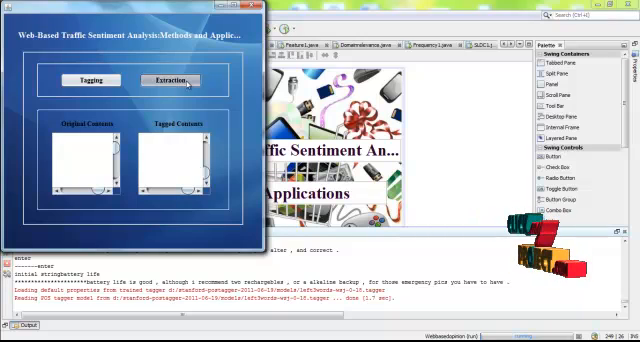
click(166, 80)
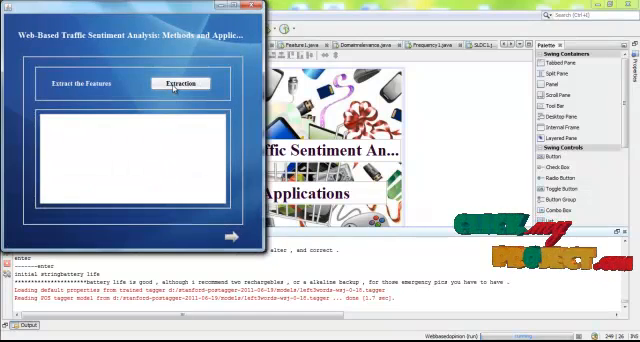
click(180, 84)
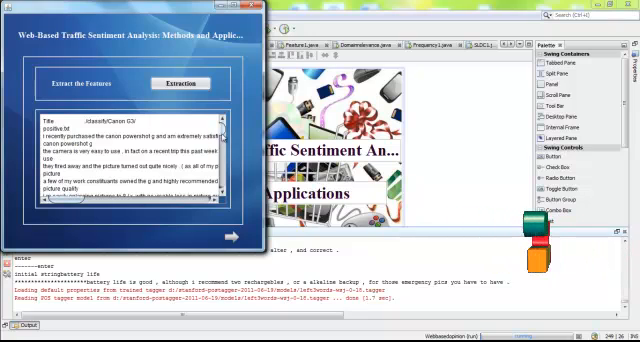
scroll(down, 3)
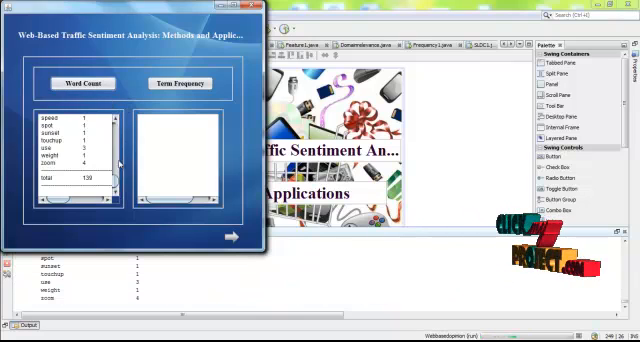
- Compute Word Count and Term Frequency for the features, then advance to opinion strength
click(82, 84)
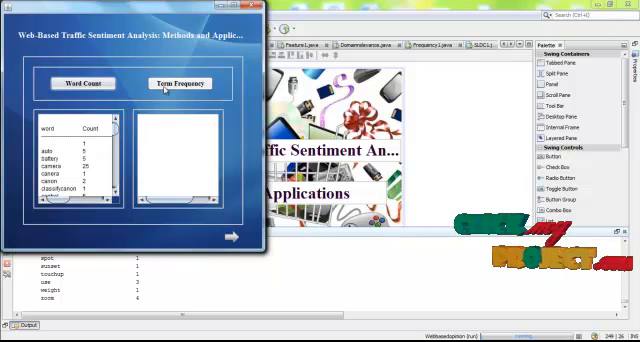
click(178, 84)
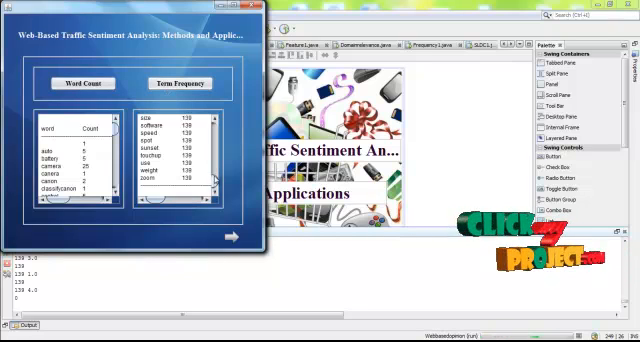
scroll(down, 3)
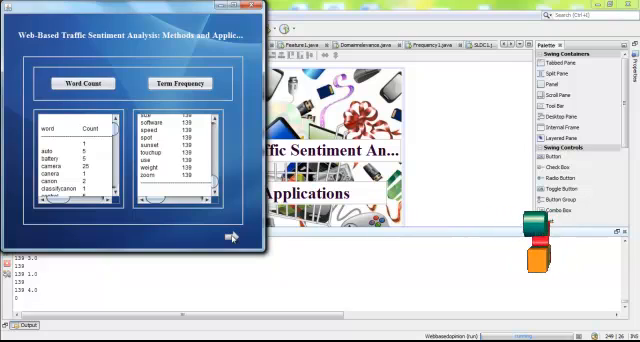
click(234, 238)
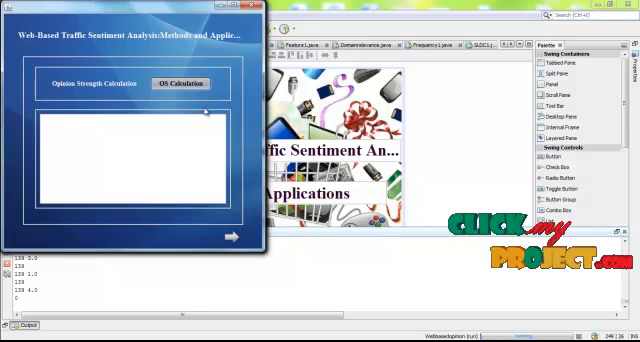
- Calculate opinion strength, then inverse document frequency, reaching the Degree Calculation screen
click(180, 84)
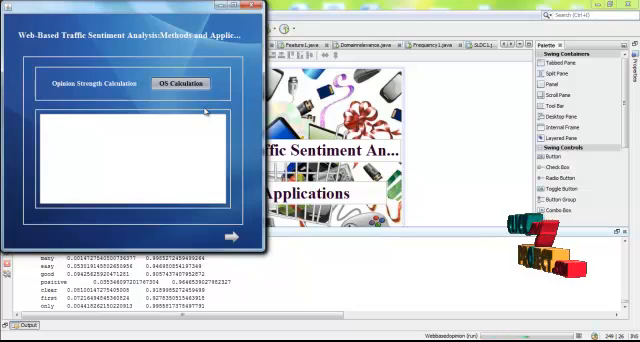
click(180, 84)
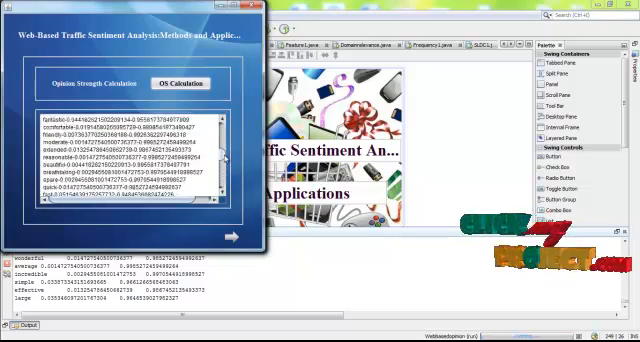
click(186, 84)
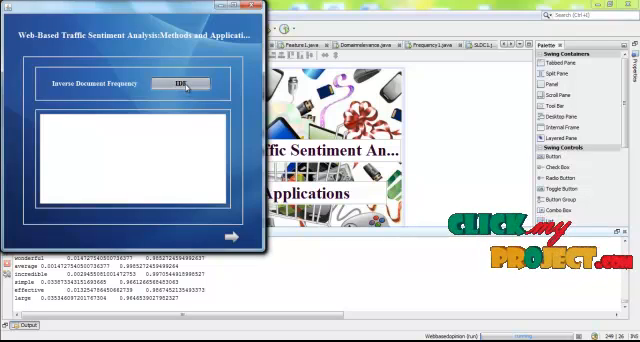
click(184, 84)
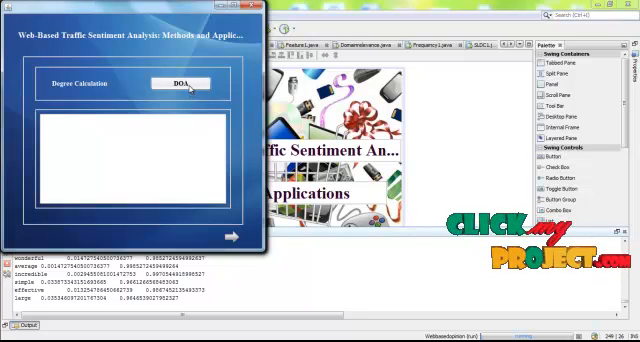
- Calculate DEG values and Polarity strengths for the features, then advance to XML creation
click(182, 84)
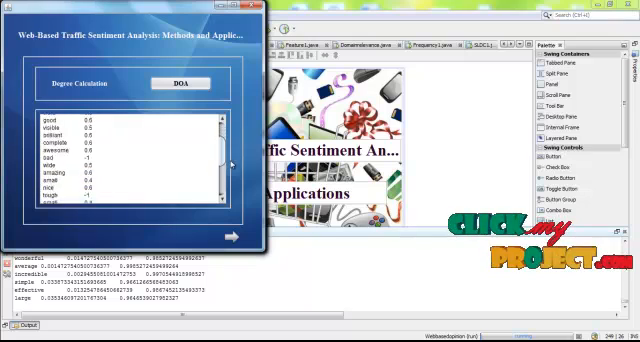
scroll(down, 3)
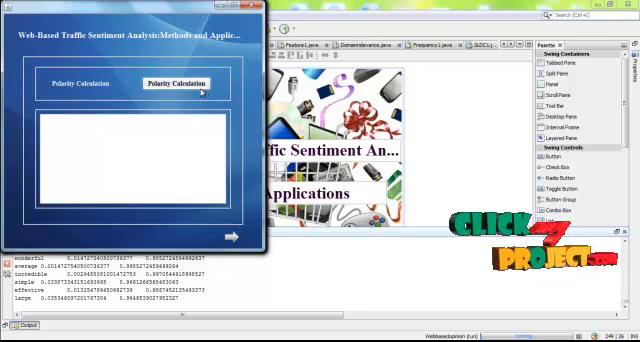
click(176, 84)
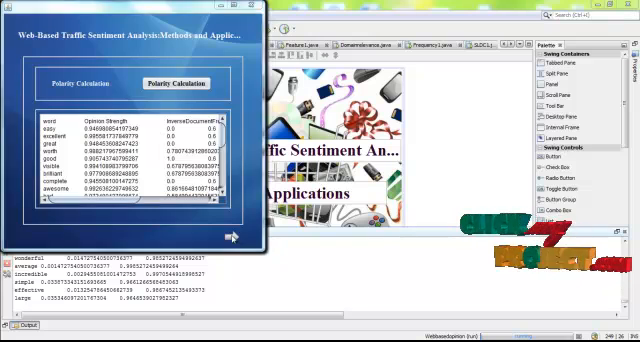
click(182, 82)
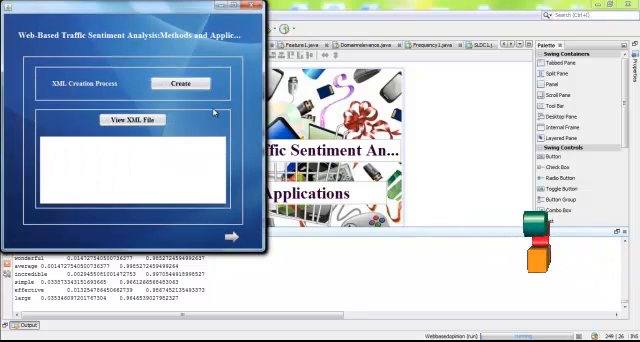
- Create the XML file, confirm the success message and view its contents
click(180, 84)
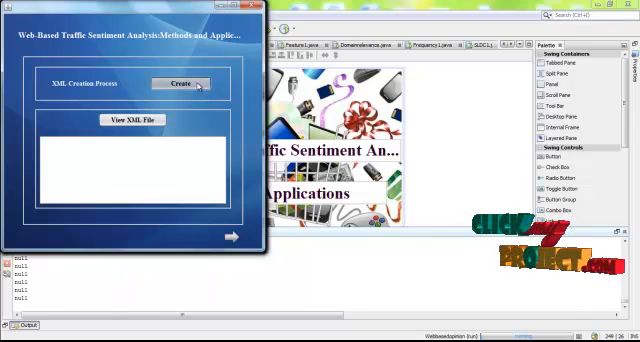
click(180, 84)
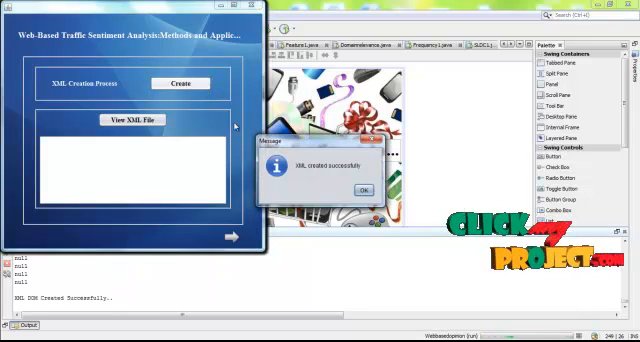
click(364, 190)
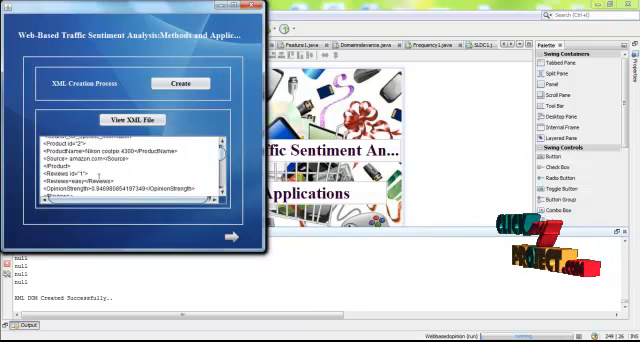
scroll(down, 3)
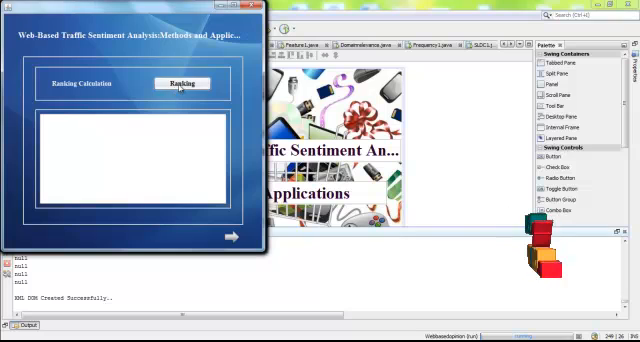
- Calculate the feature Ranking weights and show the final ranked Results
click(182, 84)
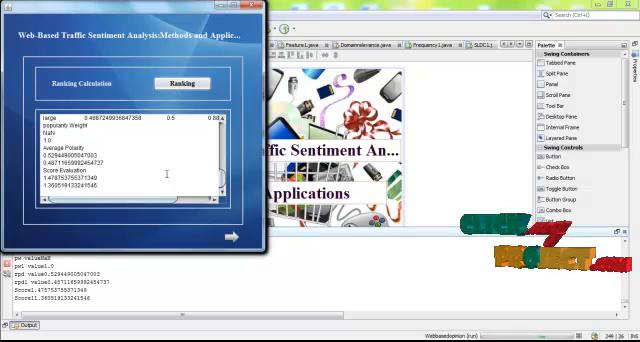
click(182, 84)
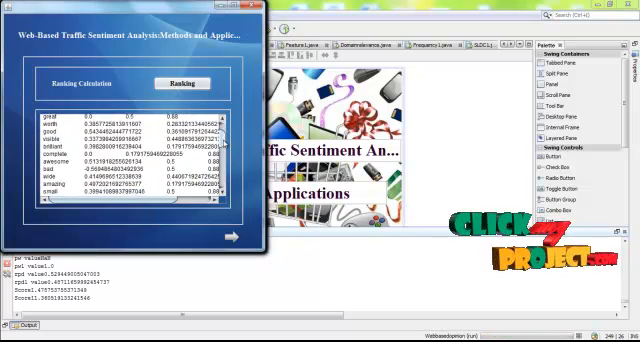
scroll(up, 3)
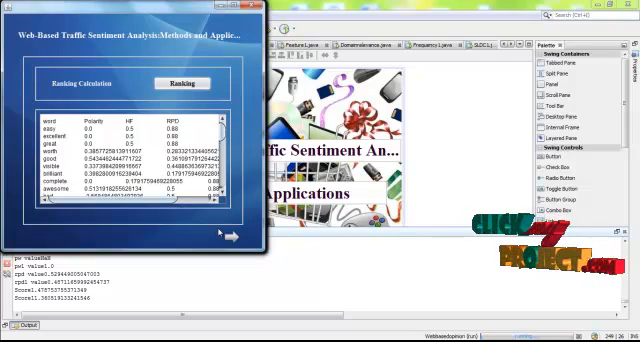
click(184, 84)
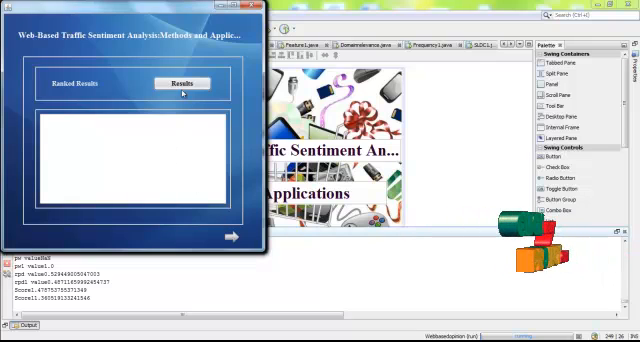
click(184, 84)
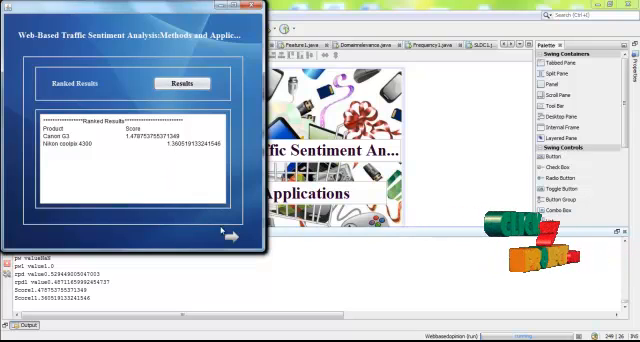
- Create the XML file of ranked results and confirm its creation
click(228, 238)
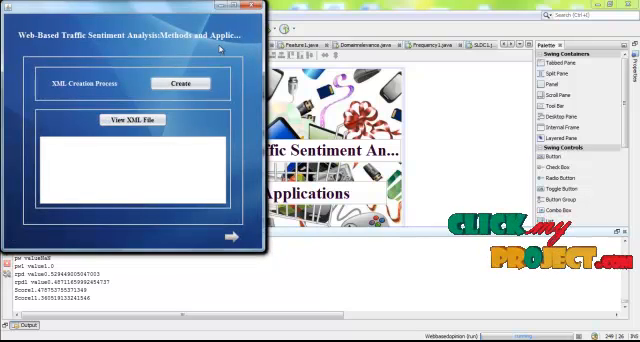
click(180, 82)
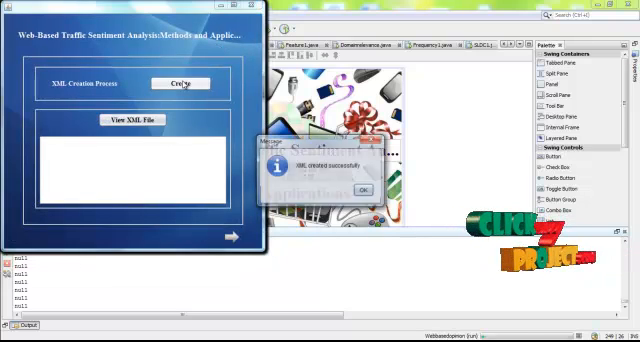
click(368, 188)
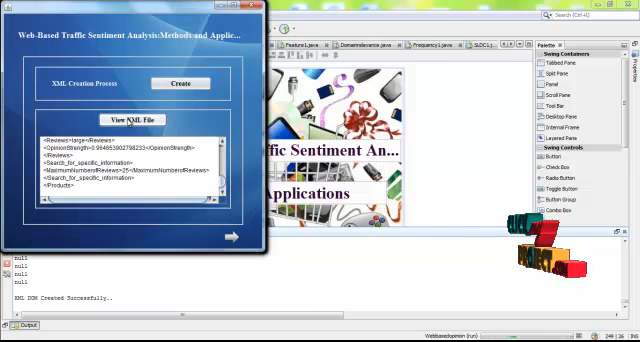